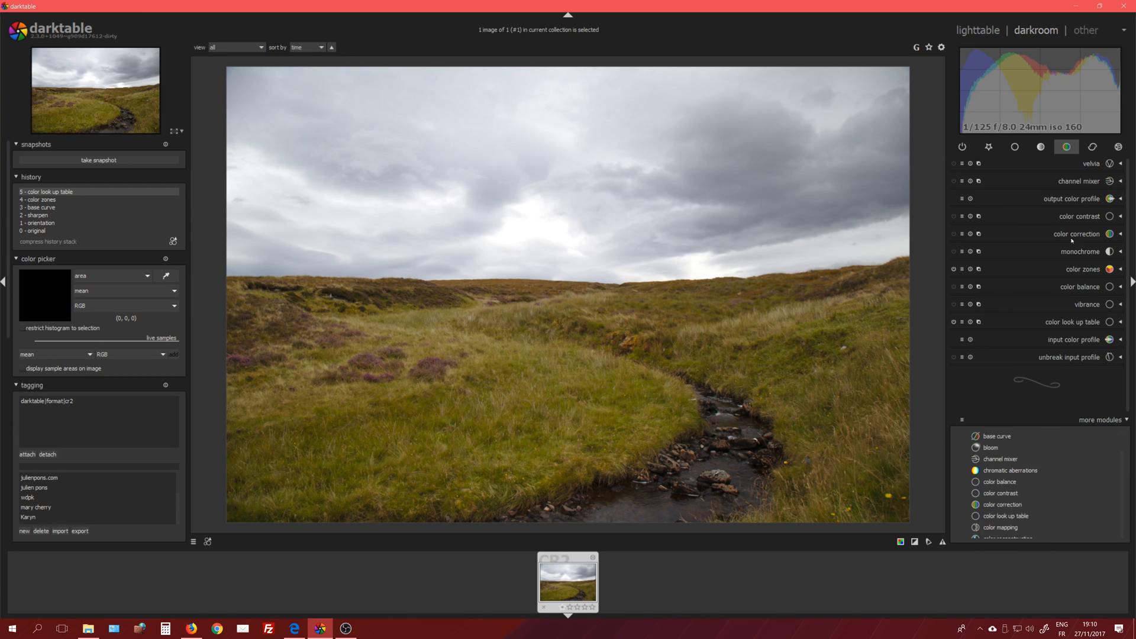
{"action": "mouse_move", "coordinate": [1066, 146]}
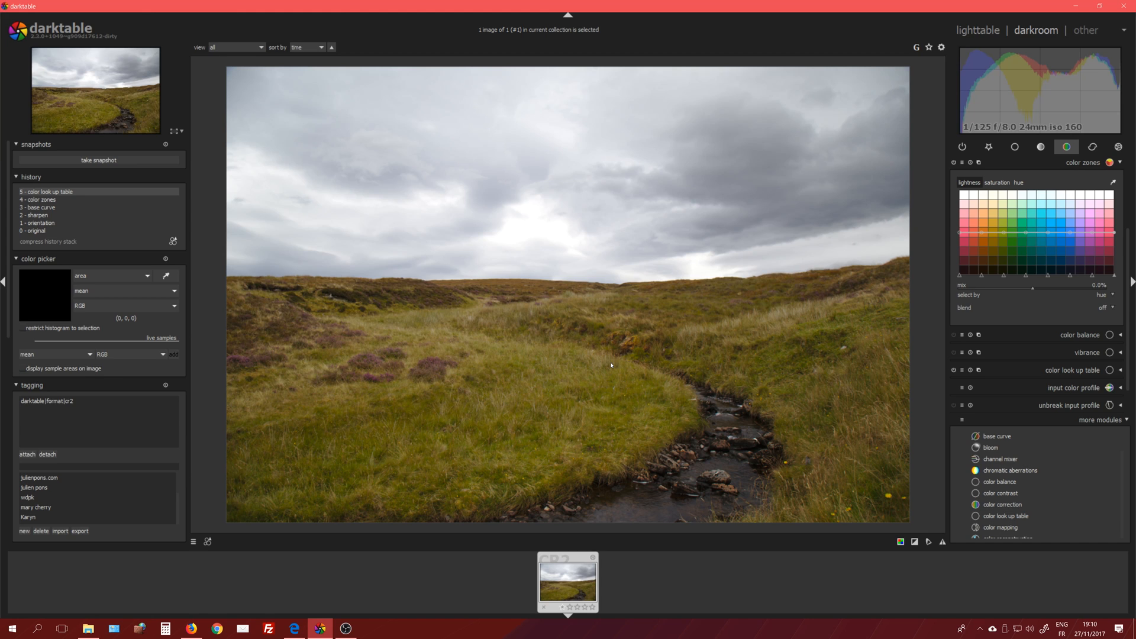
{"action": "mouse_move", "coordinate": [905, 304]}
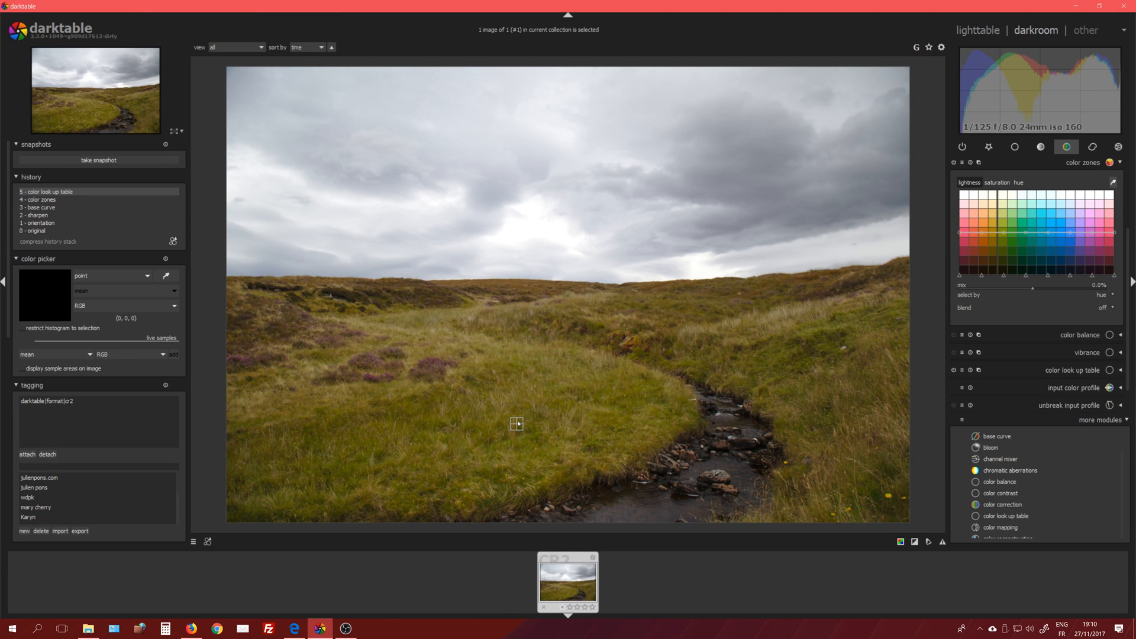
{"action": "mouse_move", "coordinate": [640, 415]}
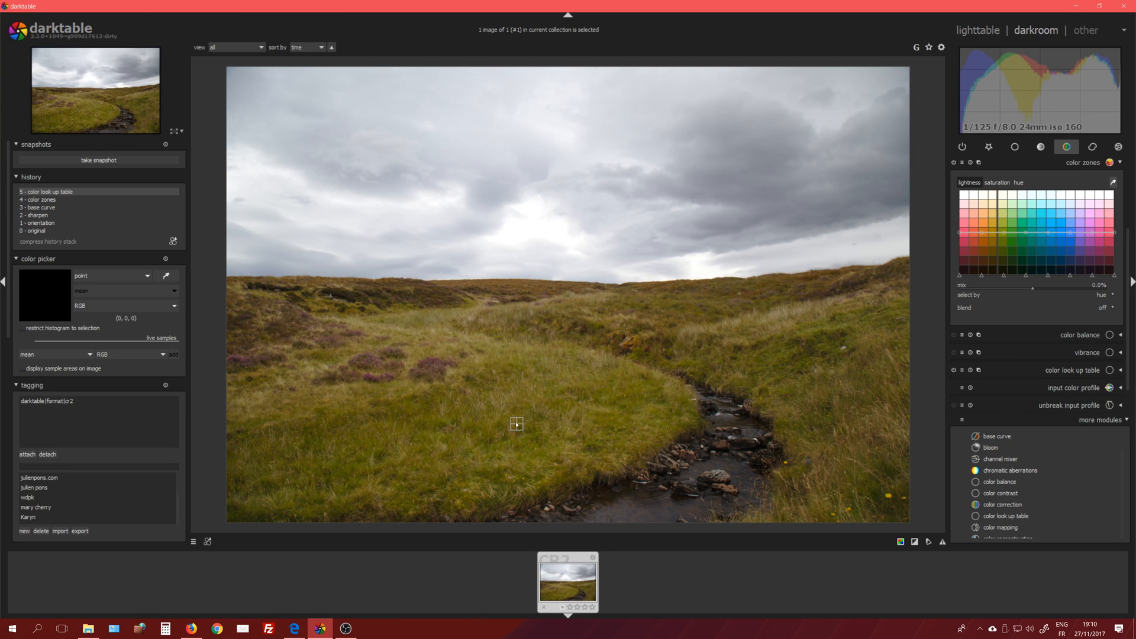
- Switch the color picker to area sampling and raise the color zones hue curve to turn greens orange
{"action": "left_click", "coordinate": [109, 275]}
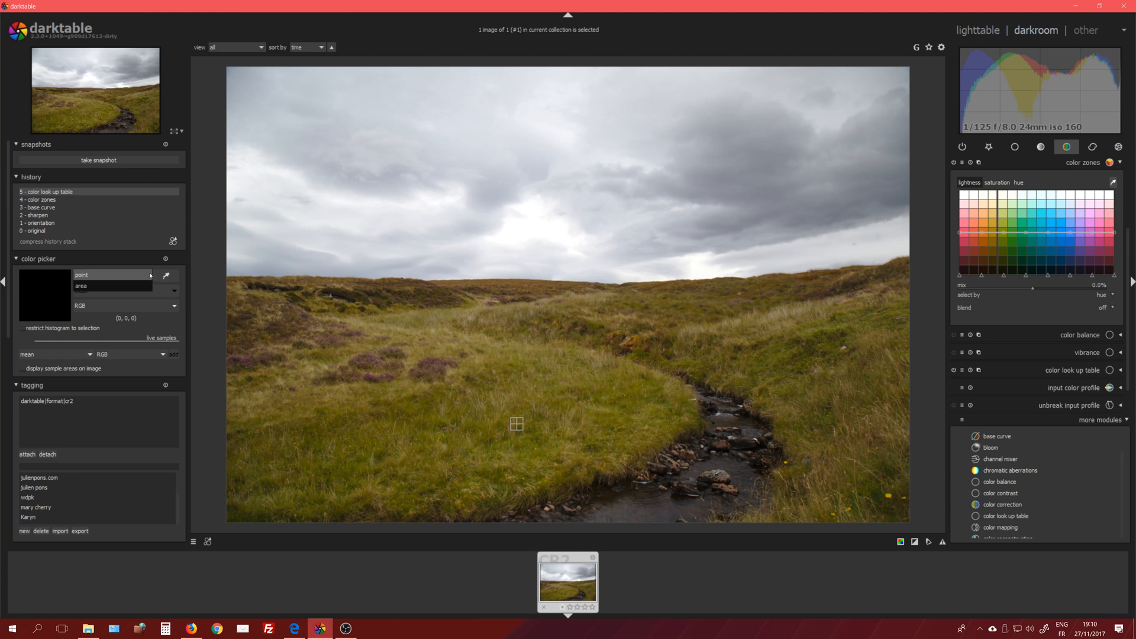
{"action": "left_click", "coordinate": [112, 285]}
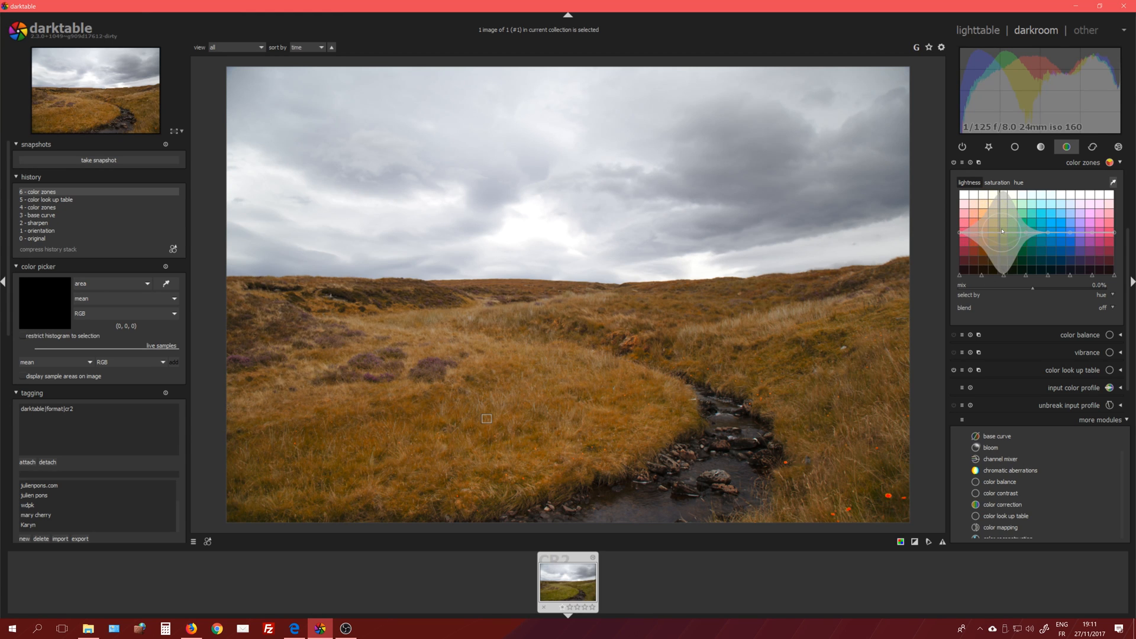
{"action": "left_click_drag", "start_coordinate": [1002, 232], "coordinate": [1002, 245]}
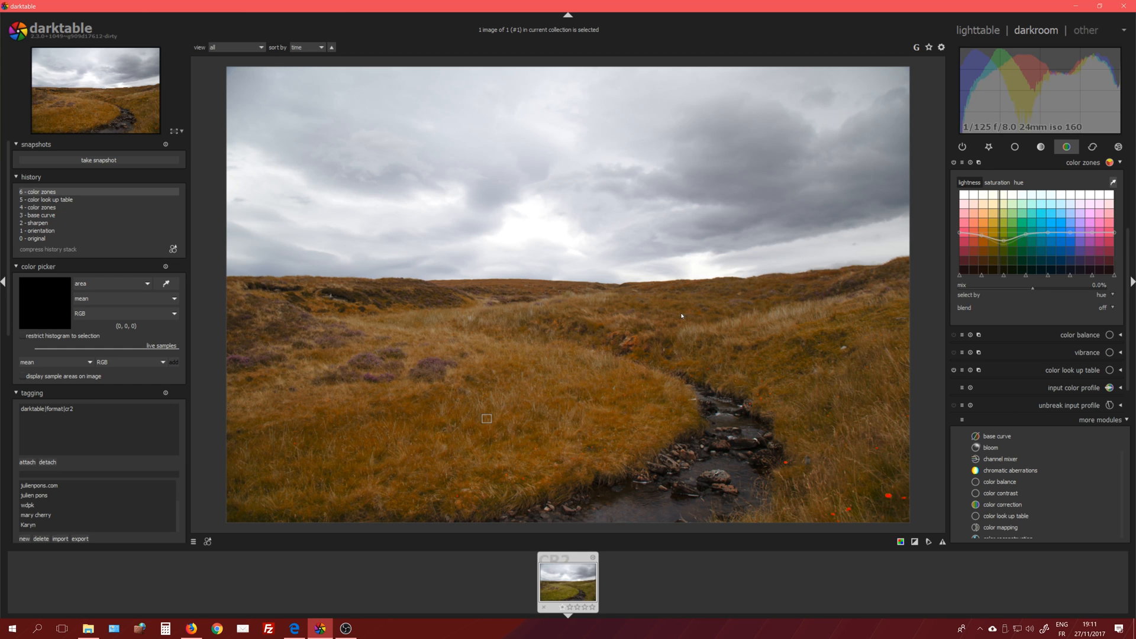
{"action": "mouse_move", "coordinate": [682, 316]}
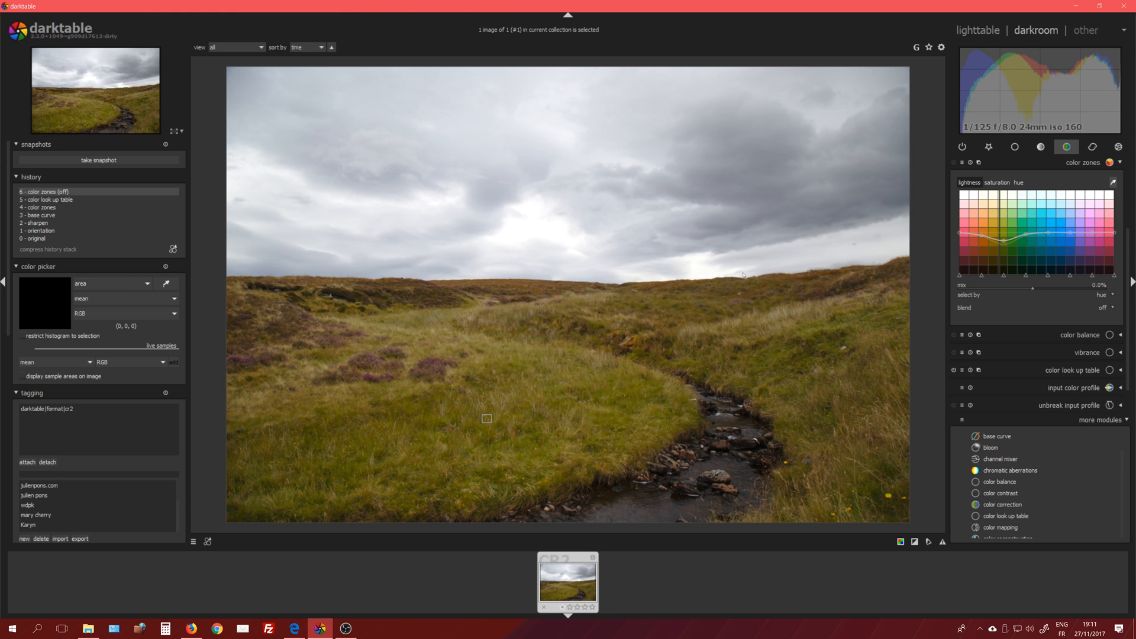
{"action": "mouse_move", "coordinate": [1119, 165]}
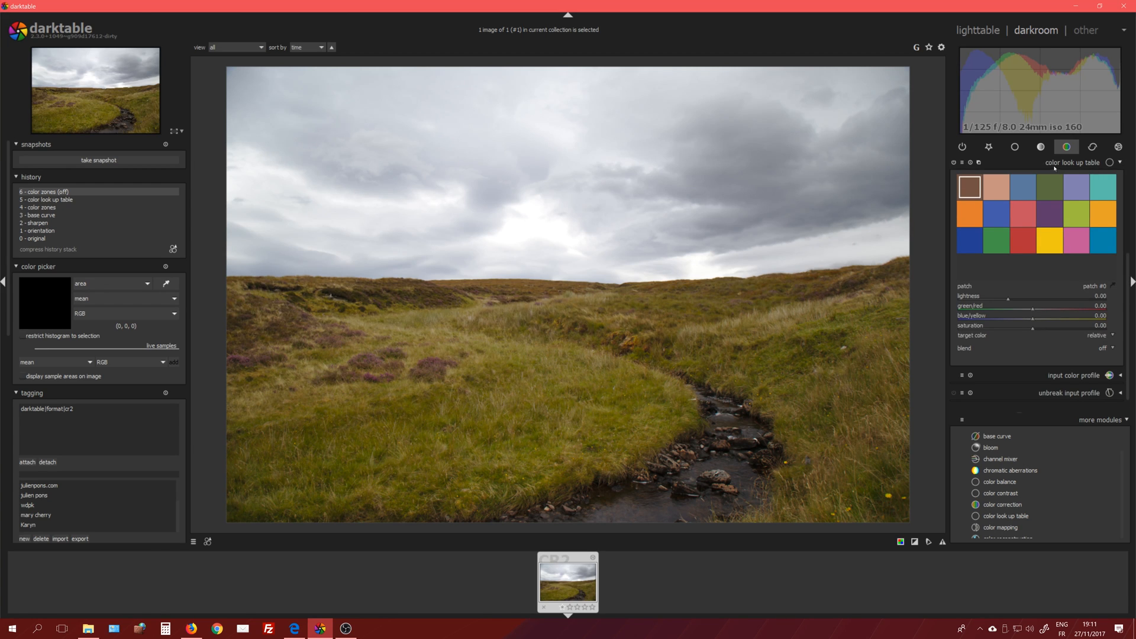
{"action": "mouse_move", "coordinate": [660, 300]}
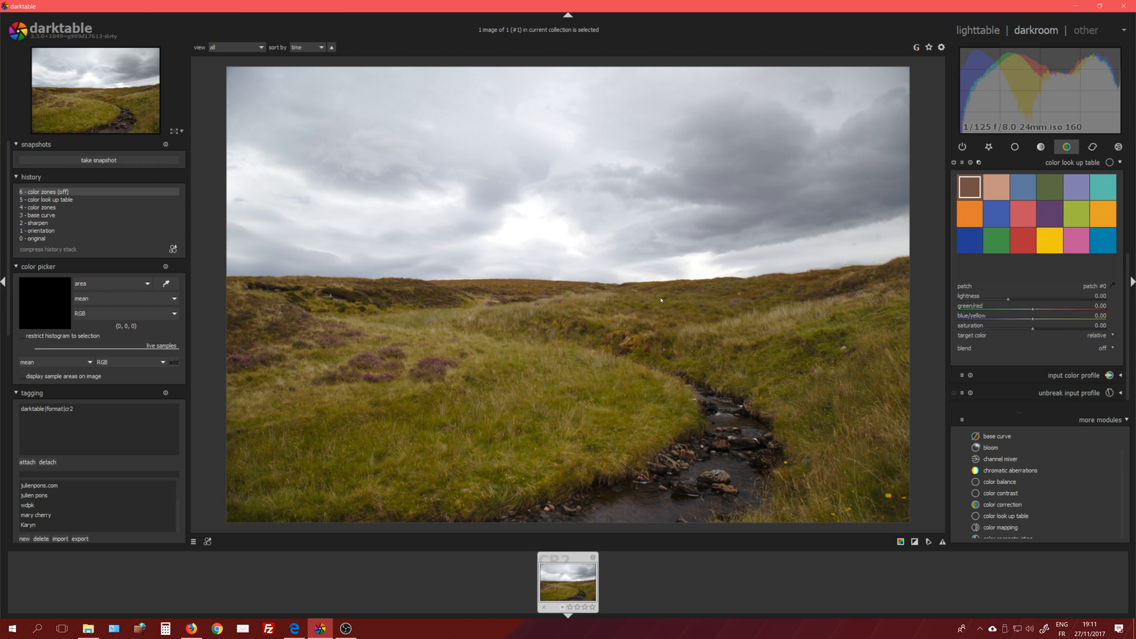
{"action": "mouse_move", "coordinate": [632, 311]}
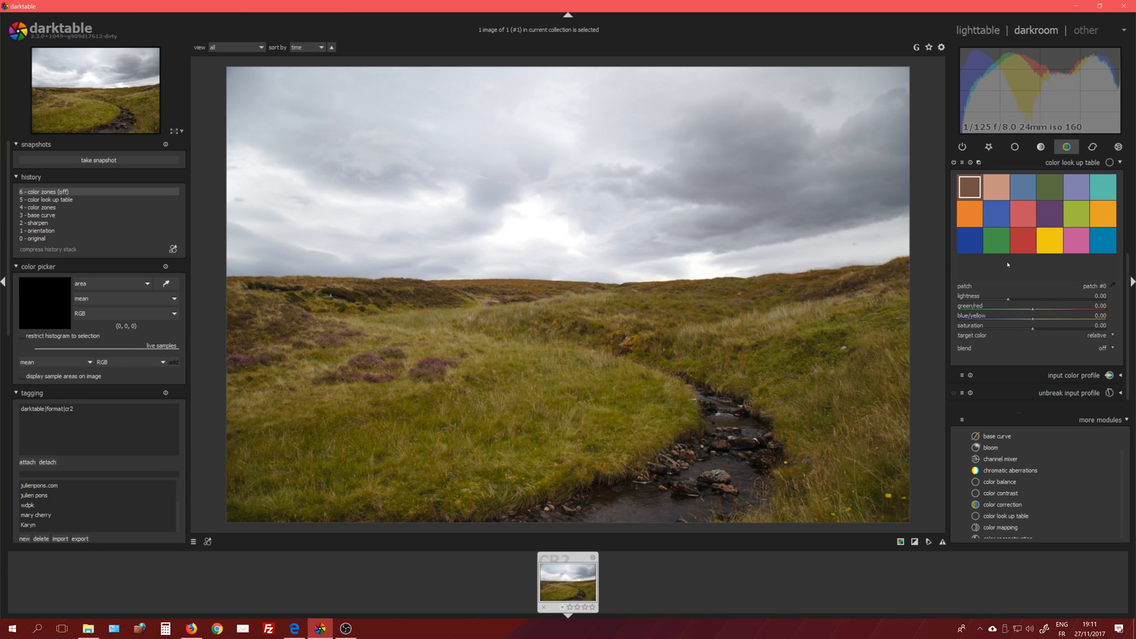
{"action": "mouse_move", "coordinate": [1058, 184]}
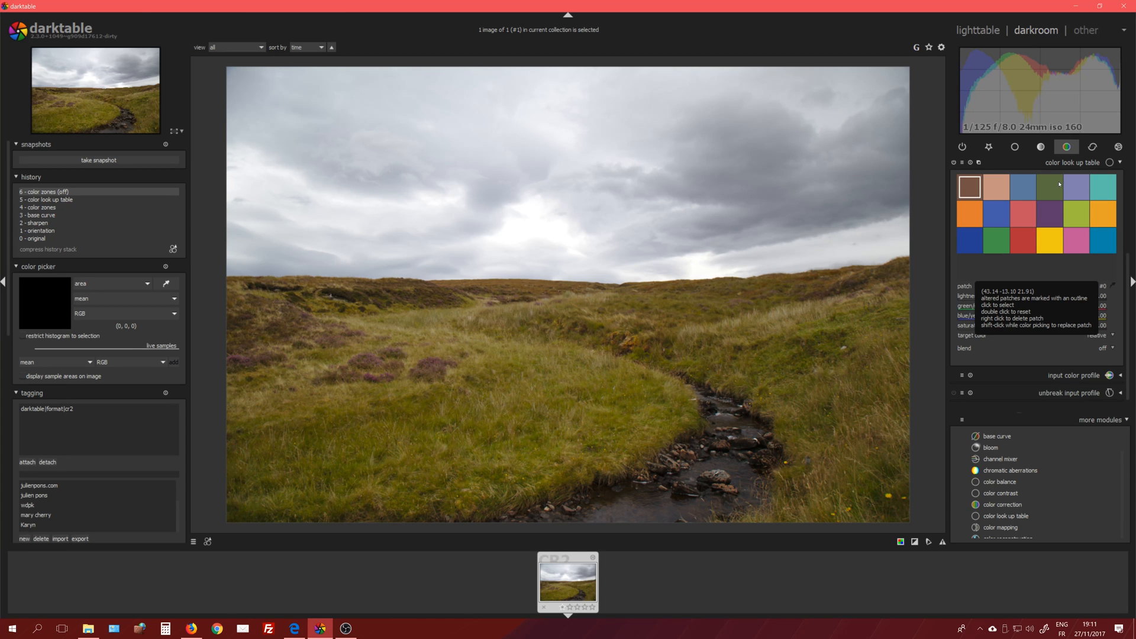
- Pick the green patch in color look up table and push it toward red for autumn orange
{"action": "left_click", "coordinate": [1049, 187]}
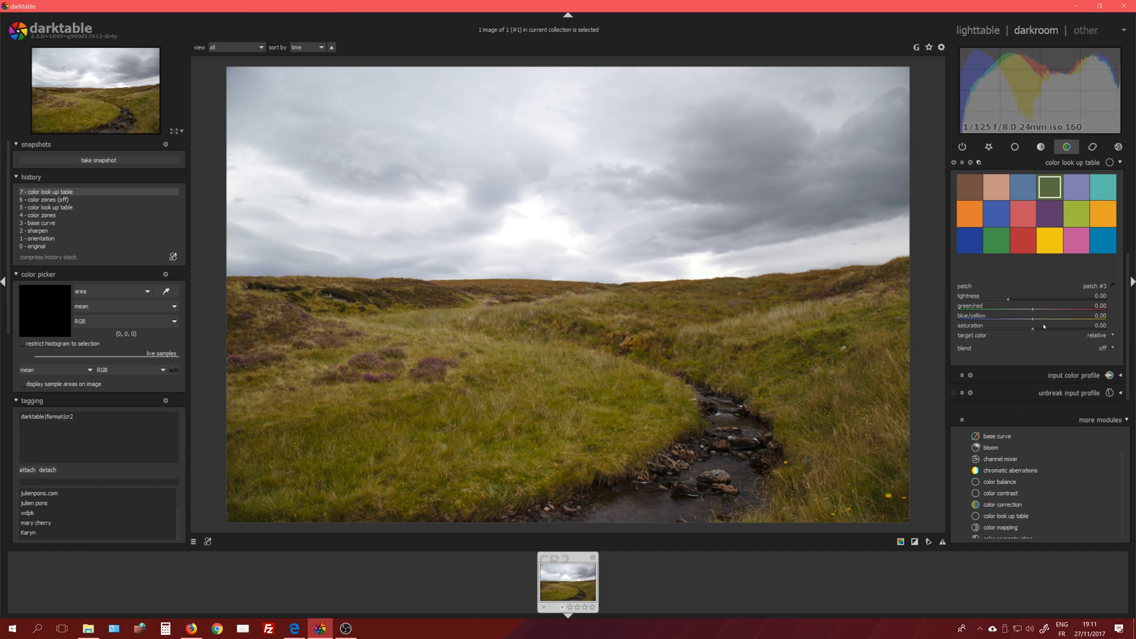
{"action": "left_click_drag", "start_coordinate": [1000, 310], "coordinate": [1054, 310]}
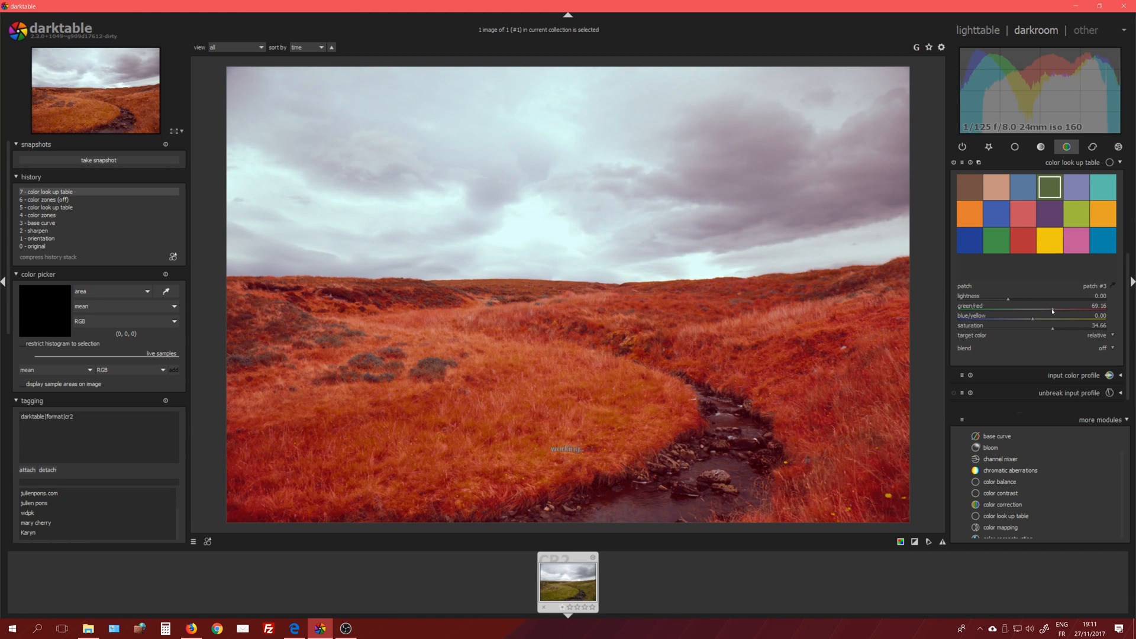
{"action": "left_click_drag", "start_coordinate": [1065, 312], "coordinate": [1041, 313]}
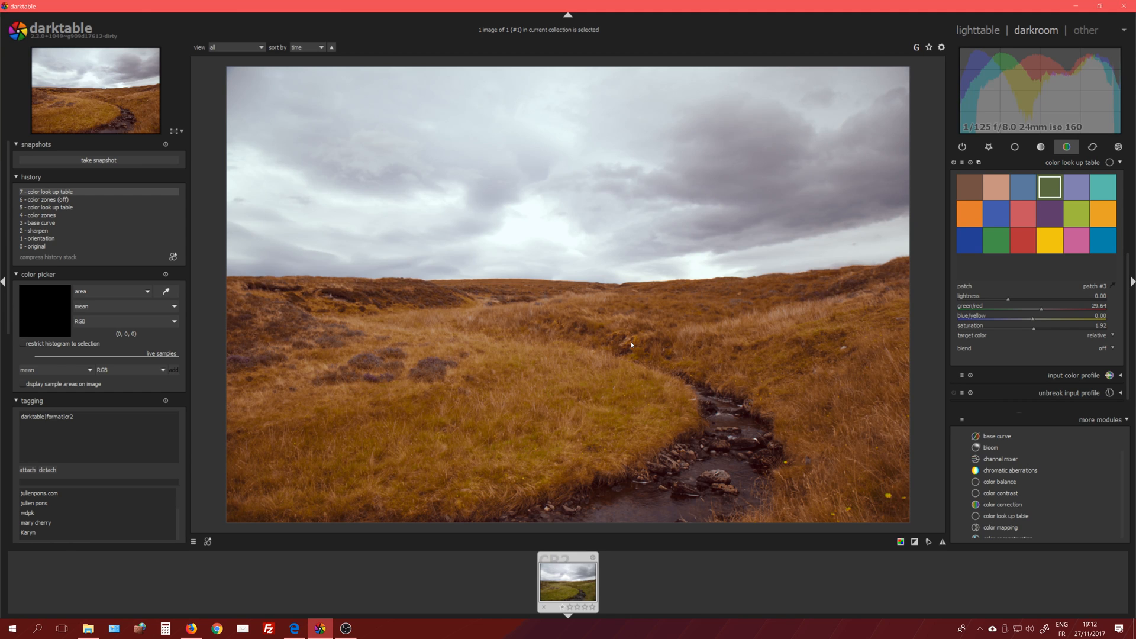
{"action": "mouse_move", "coordinate": [657, 337]}
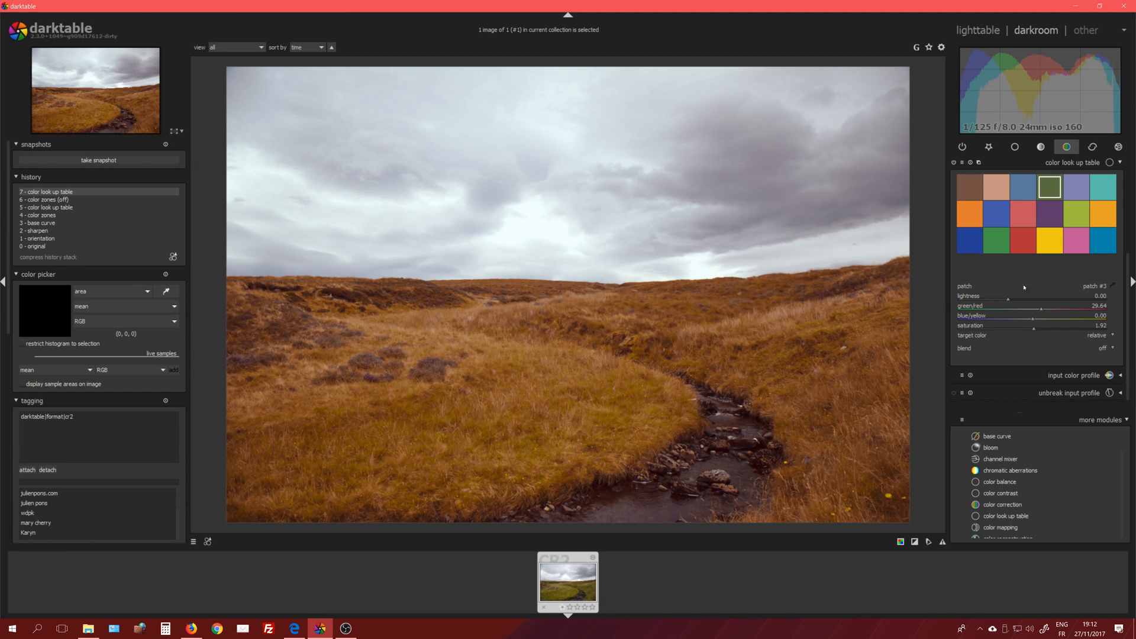
{"action": "mouse_move", "coordinate": [1034, 185]}
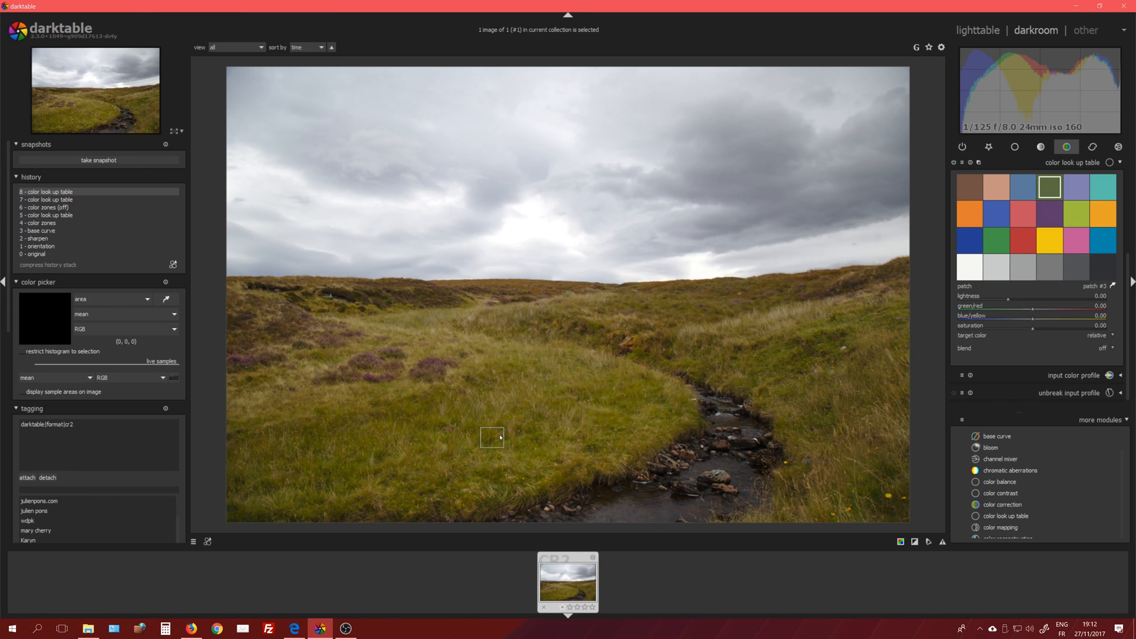
{"action": "mouse_move", "coordinate": [684, 354]}
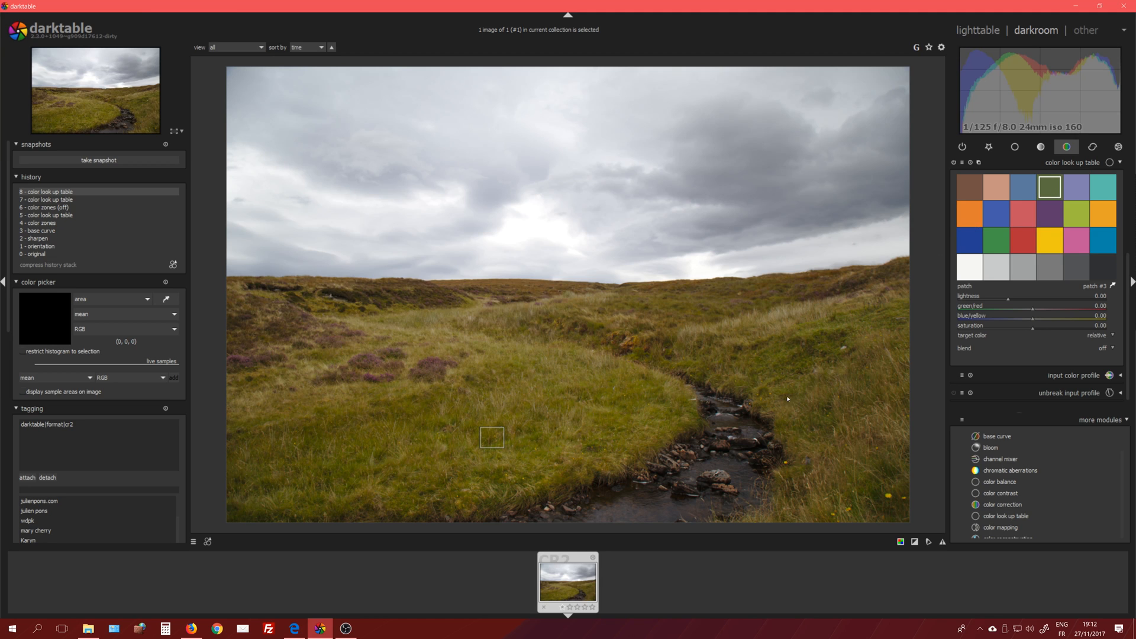
{"action": "mouse_move", "coordinate": [665, 368]}
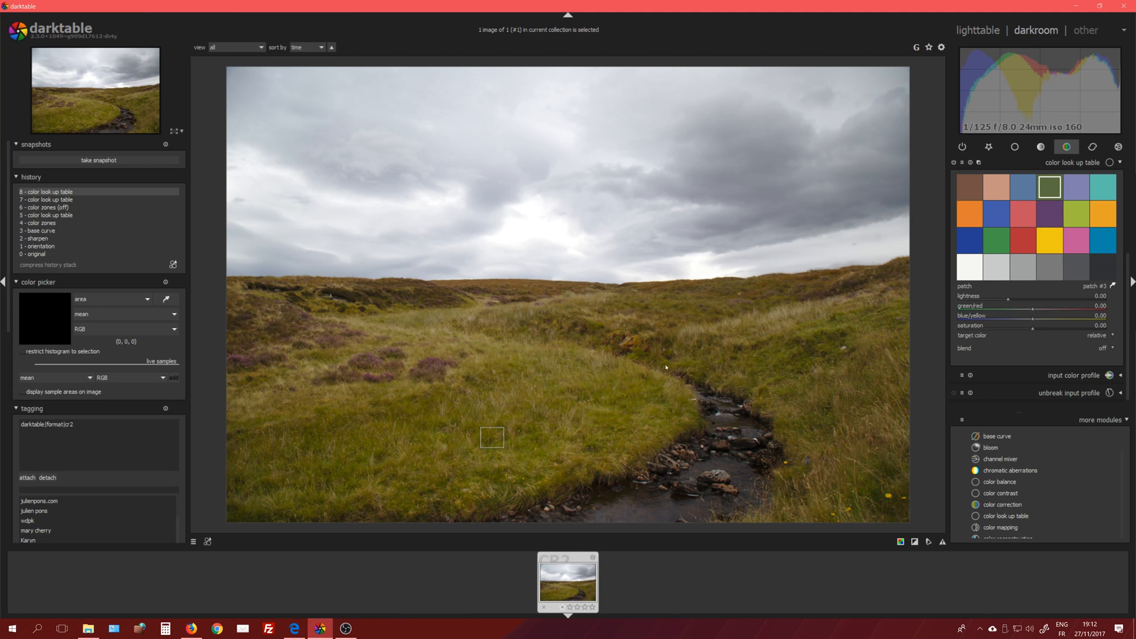
{"action": "mouse_move", "coordinate": [1100, 268]}
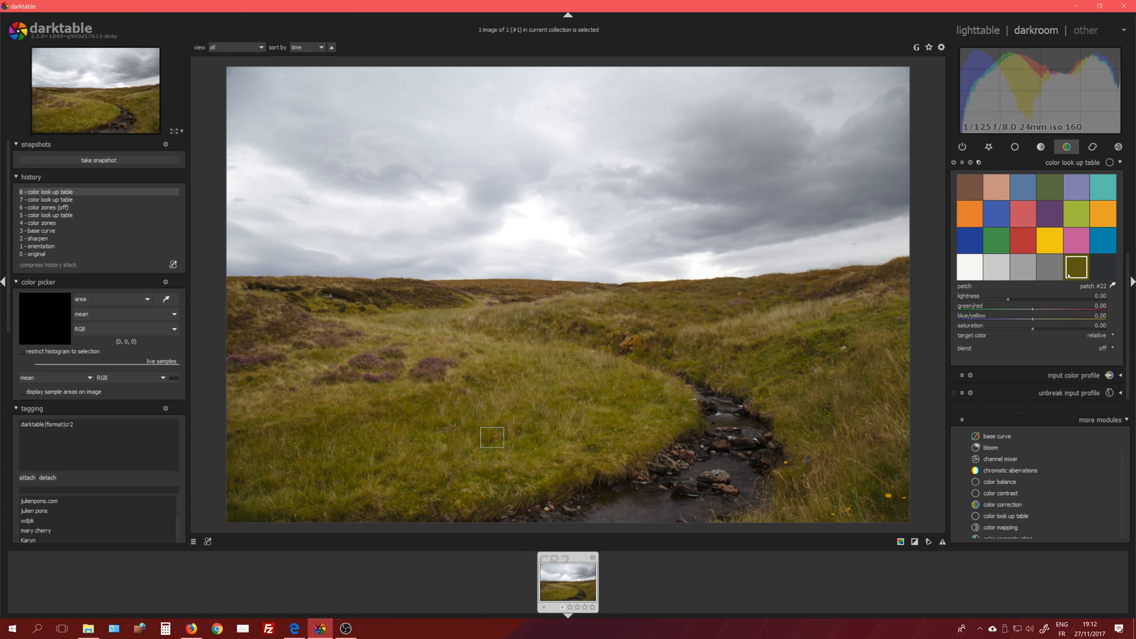
{"action": "mouse_move", "coordinate": [794, 356]}
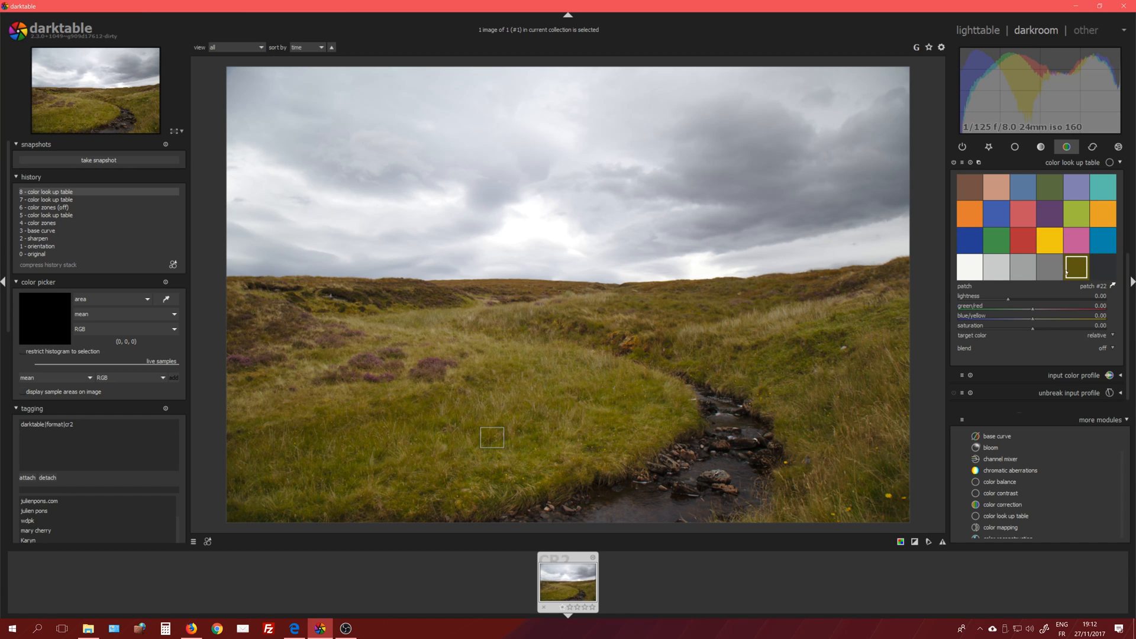
{"action": "mouse_move", "coordinate": [1043, 186]}
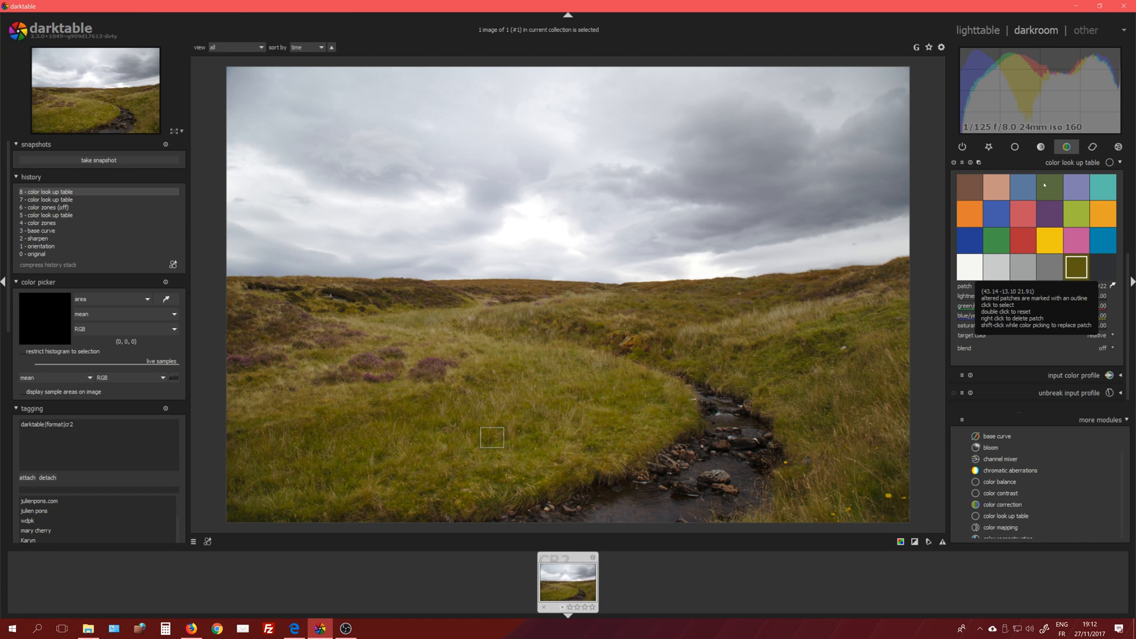
{"action": "mouse_move", "coordinate": [1052, 185]}
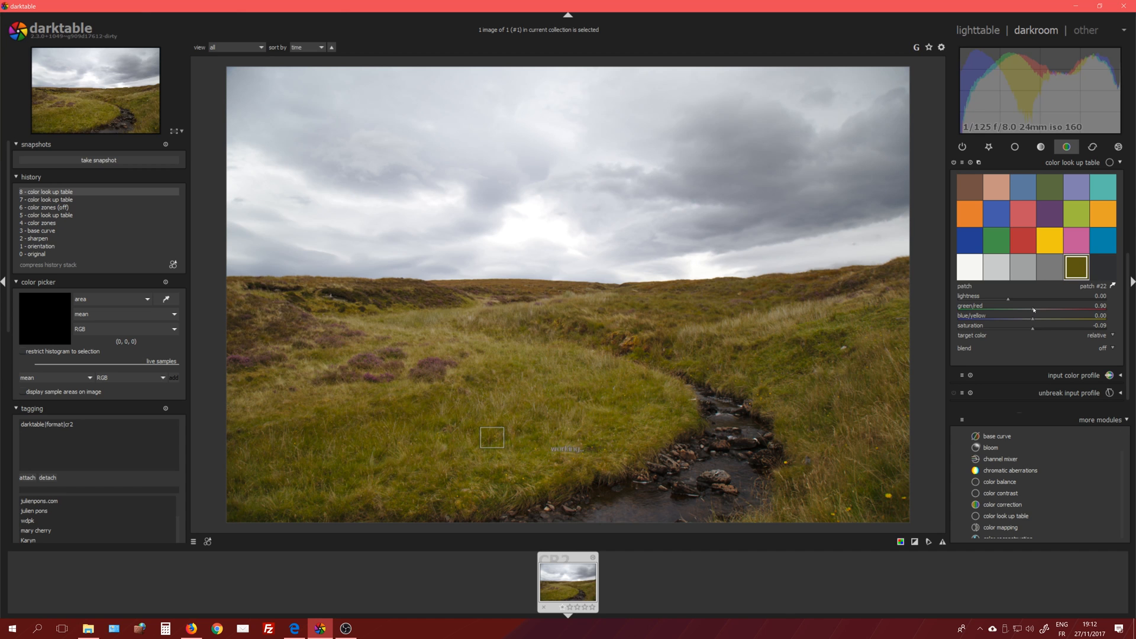
- Shift the grass patch toward a muted red-orange and delete two unused neutral patches
{"action": "left_click_drag", "start_coordinate": [1000, 305], "coordinate": [1051, 306]}
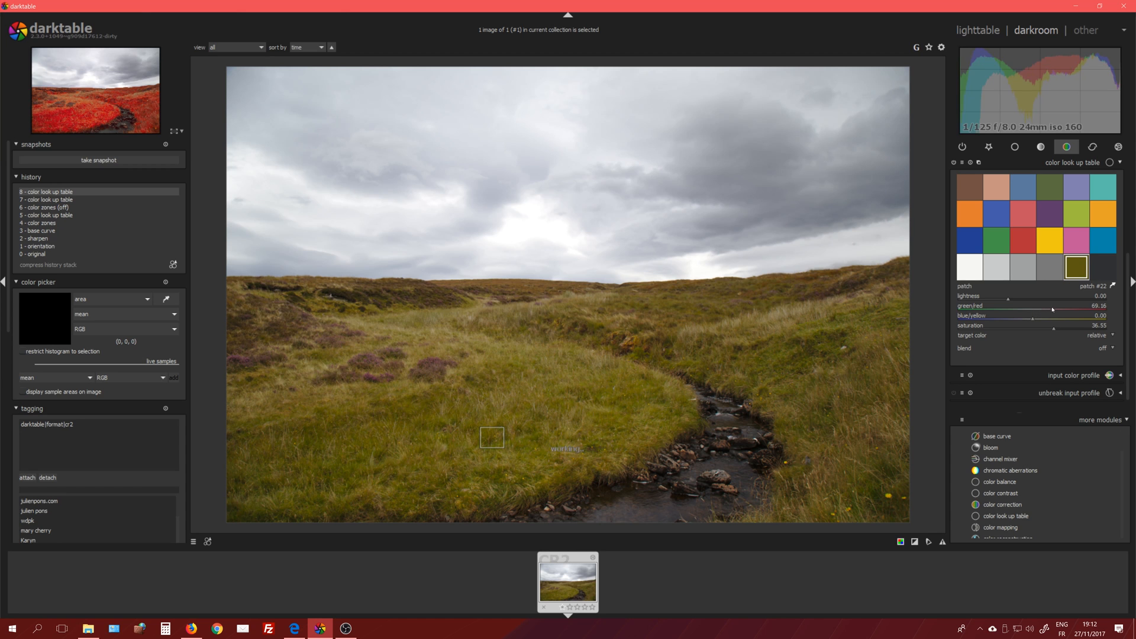
{"action": "left_click_drag", "start_coordinate": [1079, 306], "coordinate": [1039, 306]}
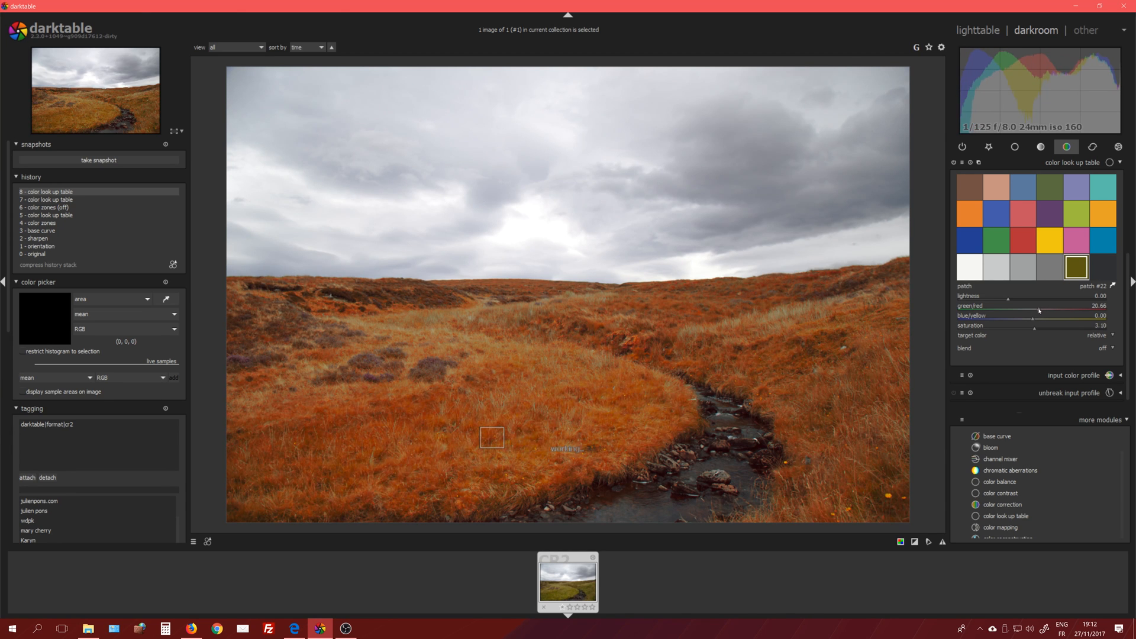
{"action": "left_click_drag", "start_coordinate": [1023, 306], "coordinate": [1042, 306]}
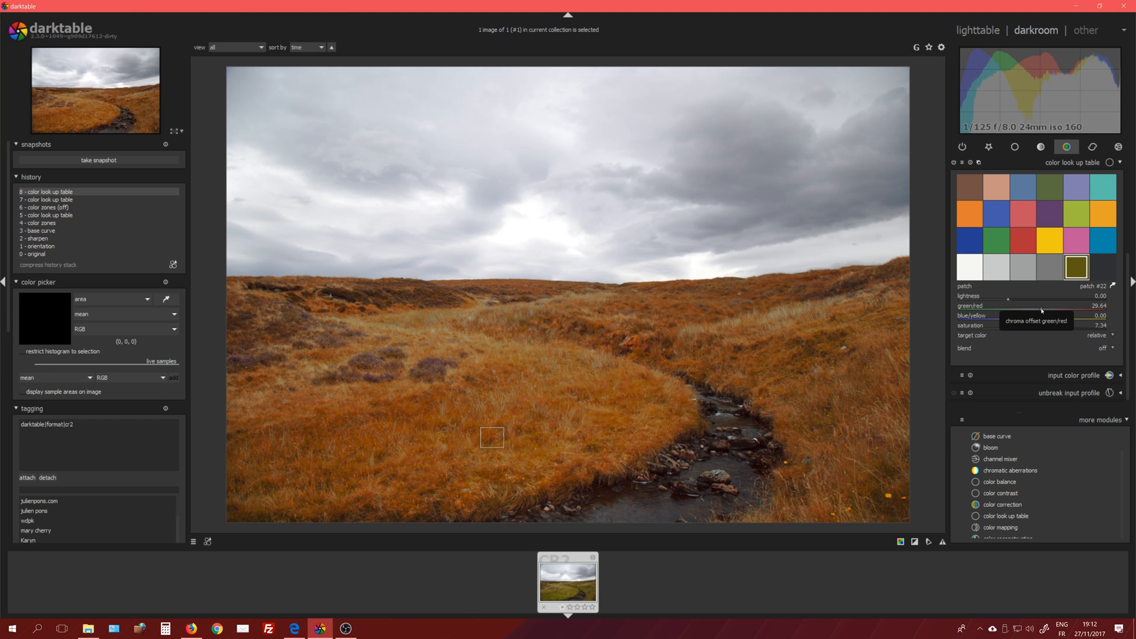
{"action": "left_click", "coordinate": [1022, 267]}
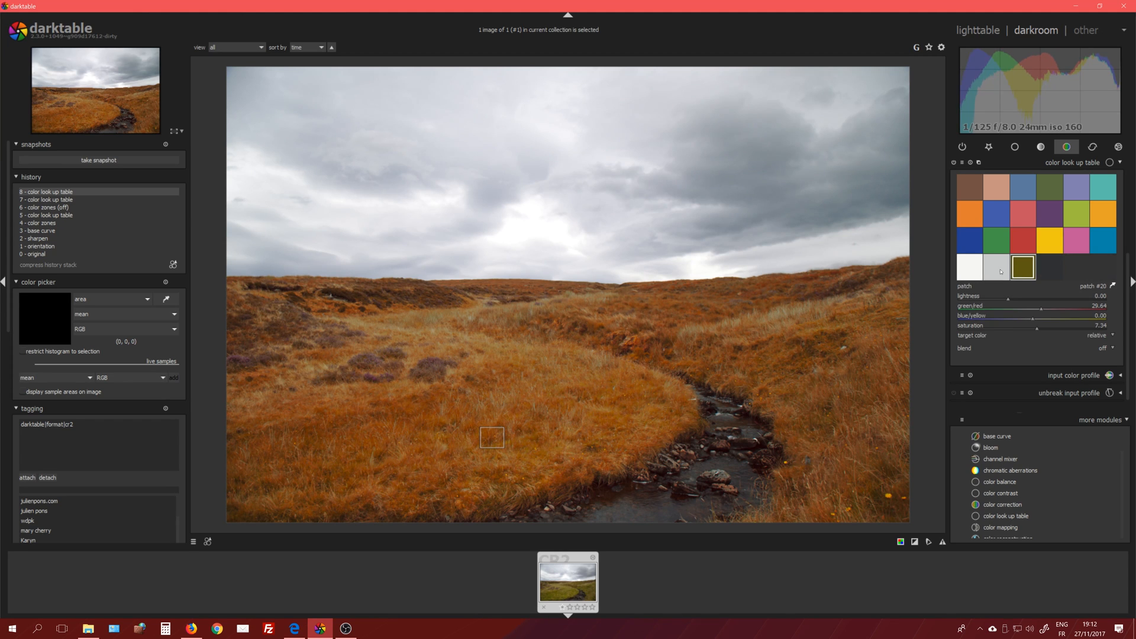
{"action": "left_click", "coordinate": [996, 267]}
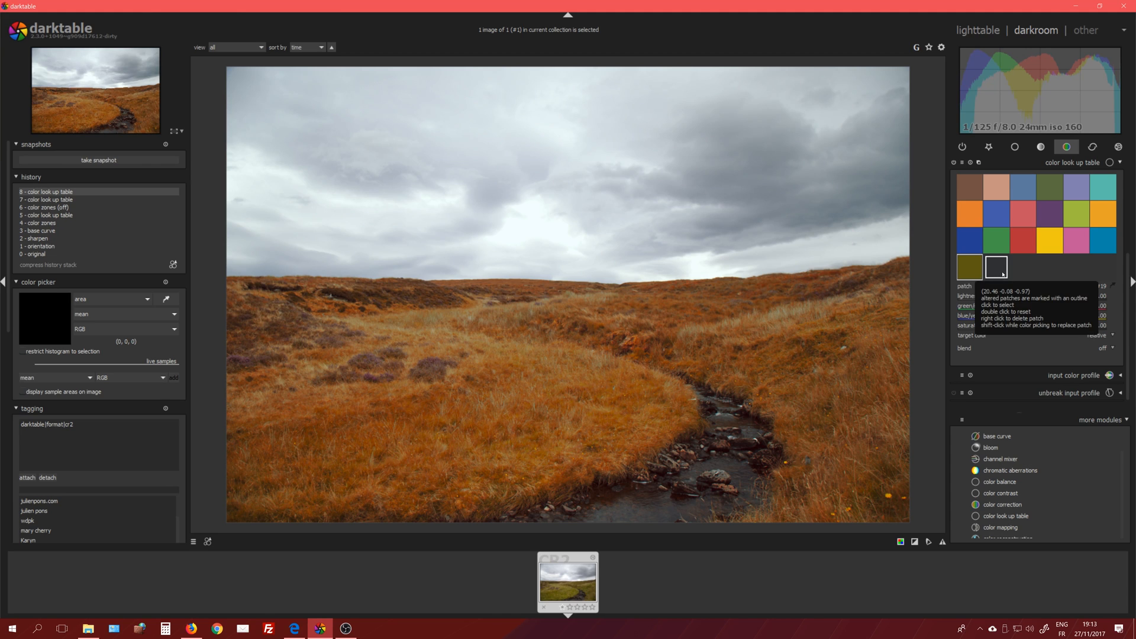
{"action": "mouse_move", "coordinate": [997, 272]}
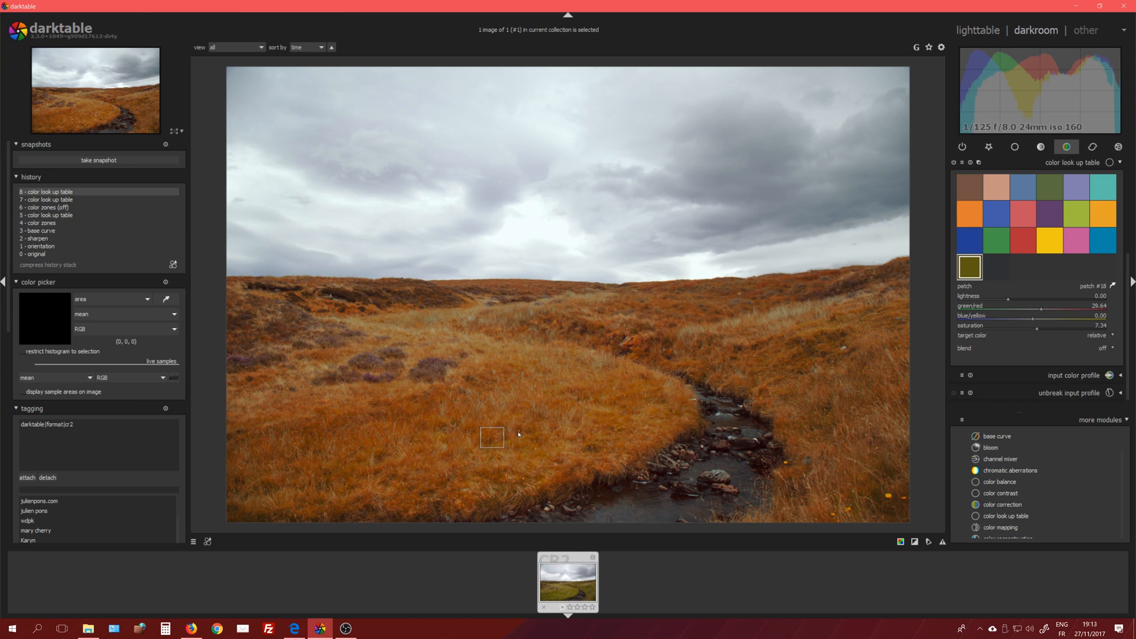
{"action": "mouse_move", "coordinate": [777, 308]}
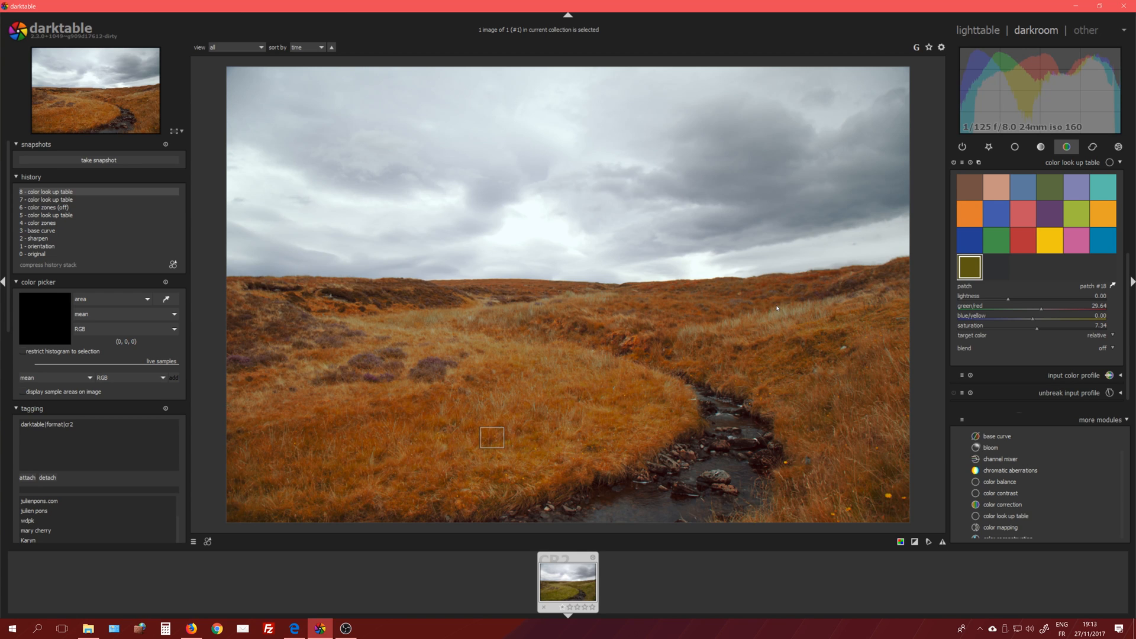
{"action": "mouse_move", "coordinate": [1114, 287]}
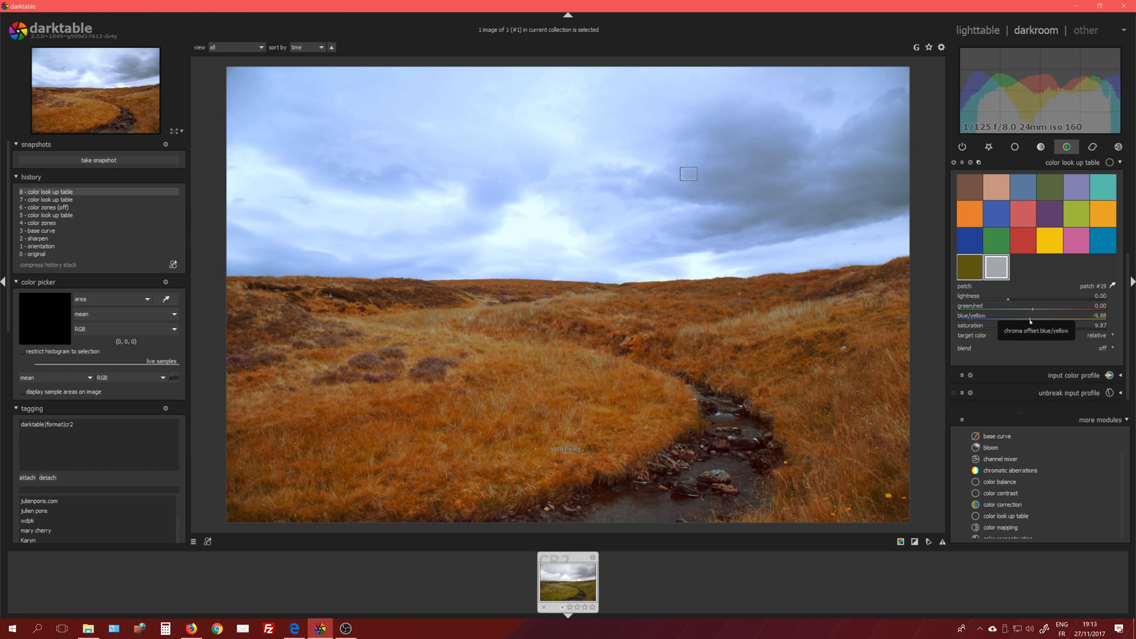
- Push the sky patch toward blue, darkening it then lightening slightly
{"action": "left_click_drag", "start_coordinate": [1033, 316], "coordinate": [1027, 316]}
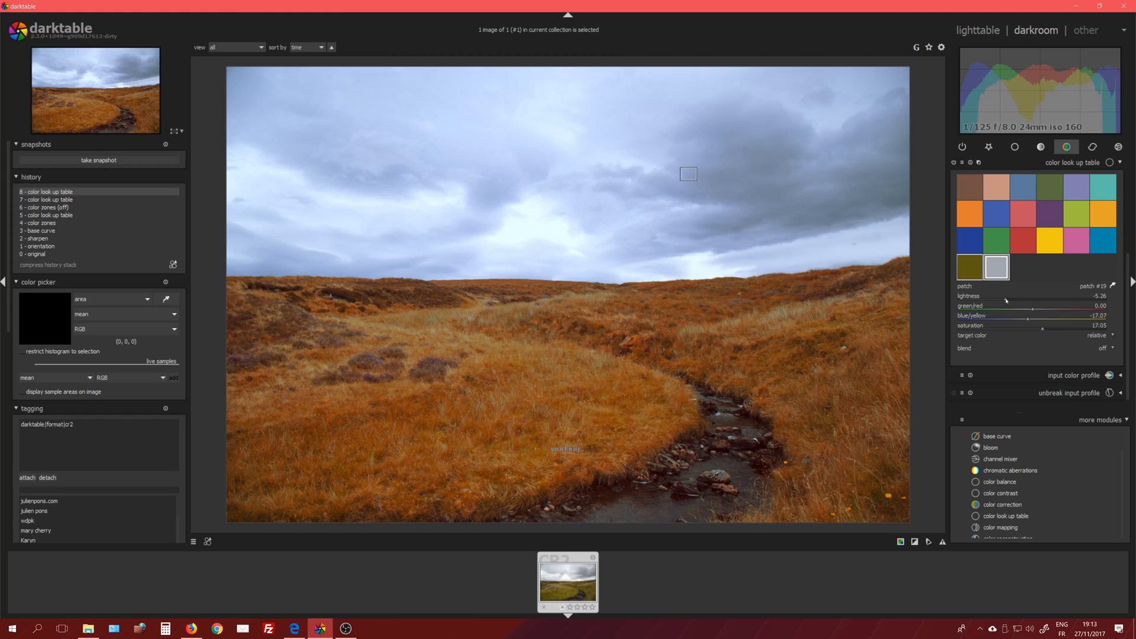
{"action": "left_click_drag", "start_coordinate": [1006, 300], "coordinate": [1007, 301]}
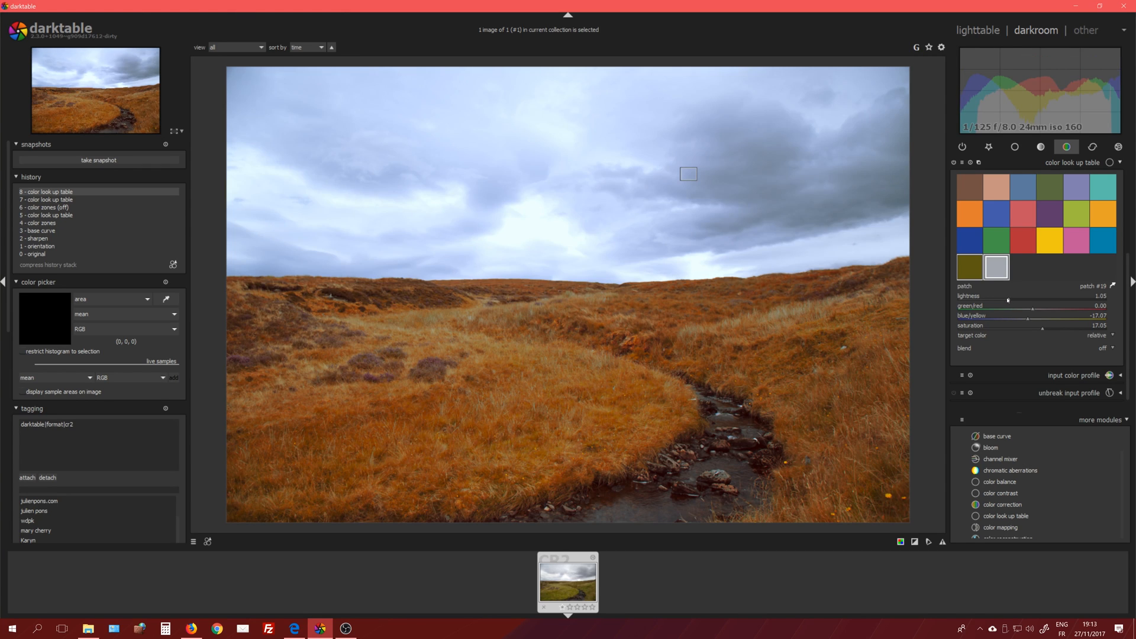
{"action": "left_click_drag", "start_coordinate": [1007, 299], "coordinate": [1000, 299]}
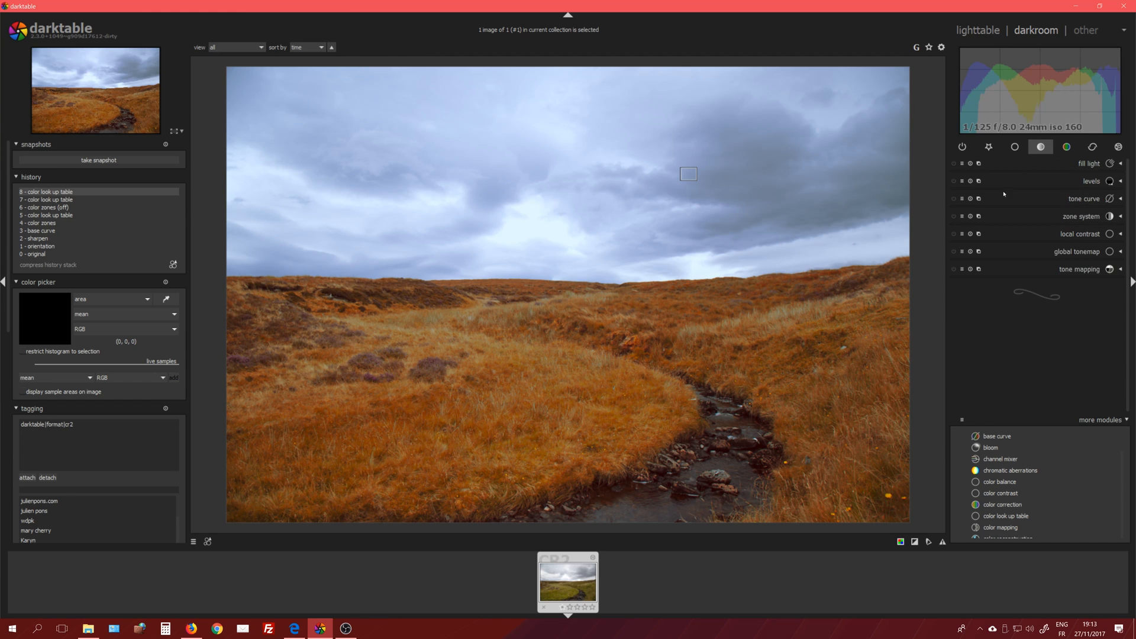
{"action": "mouse_move", "coordinate": [1078, 224]}
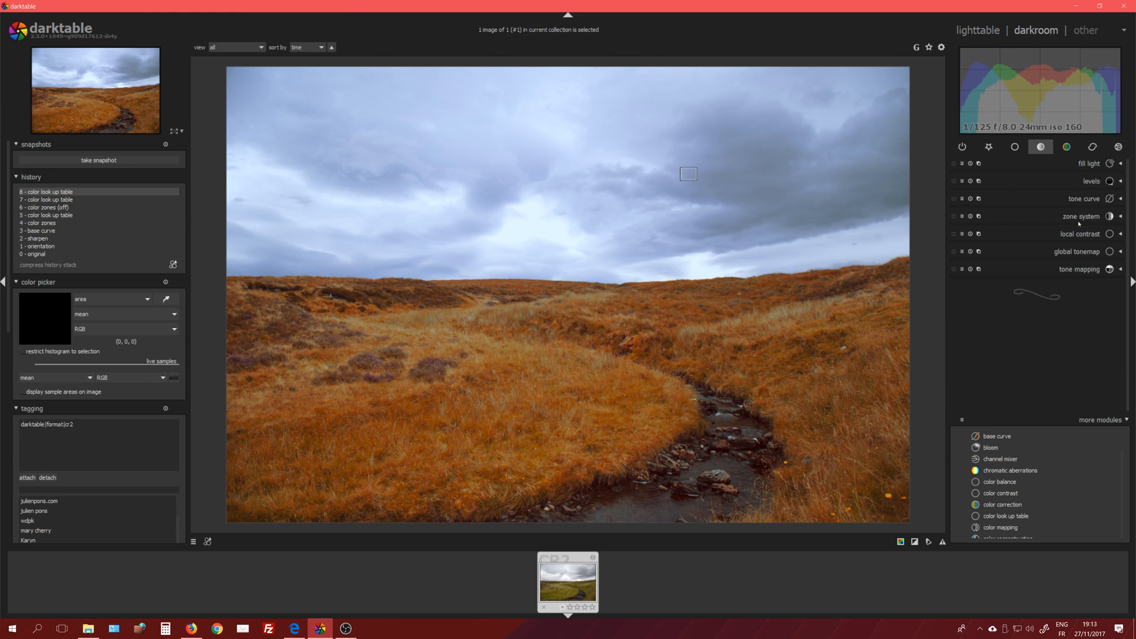
- Enable local contrast, reduce the detail slider slightly and lower the highlights slider
{"action": "left_click", "coordinate": [1081, 234]}
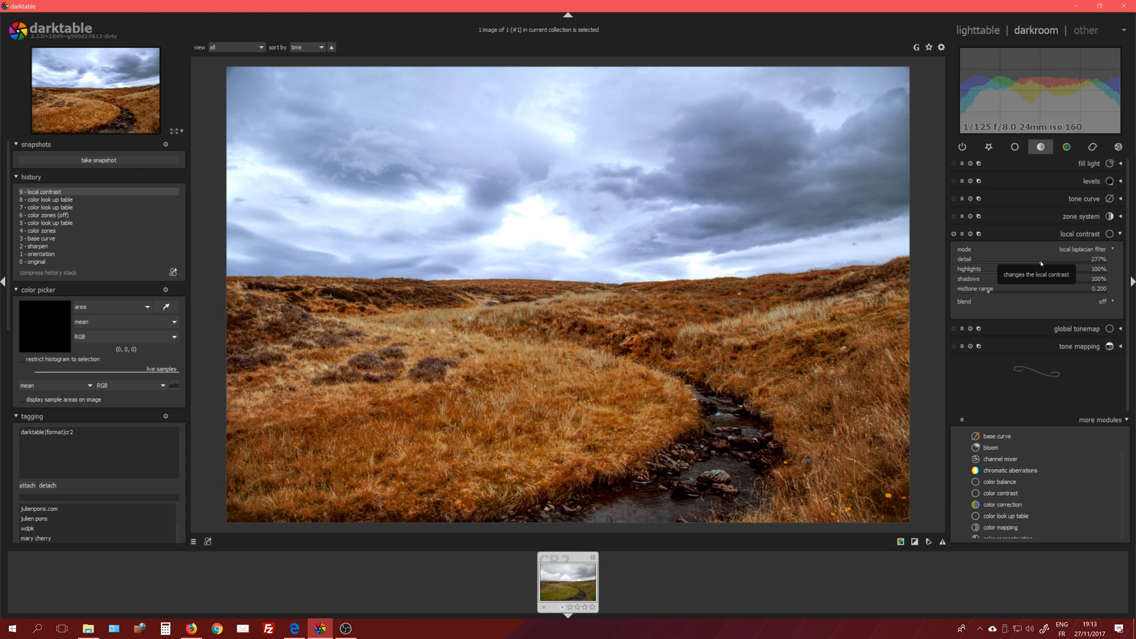
{"action": "left_click_drag", "start_coordinate": [1039, 264], "coordinate": [1029, 264]}
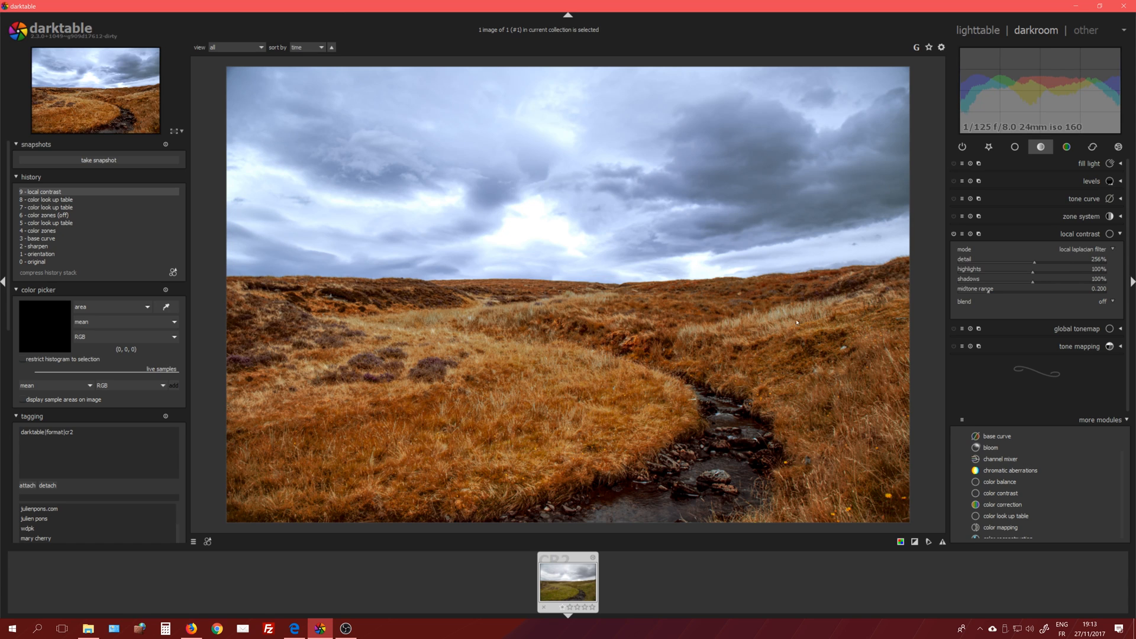
{"action": "left_click_drag", "start_coordinate": [1033, 273], "coordinate": [1018, 273]}
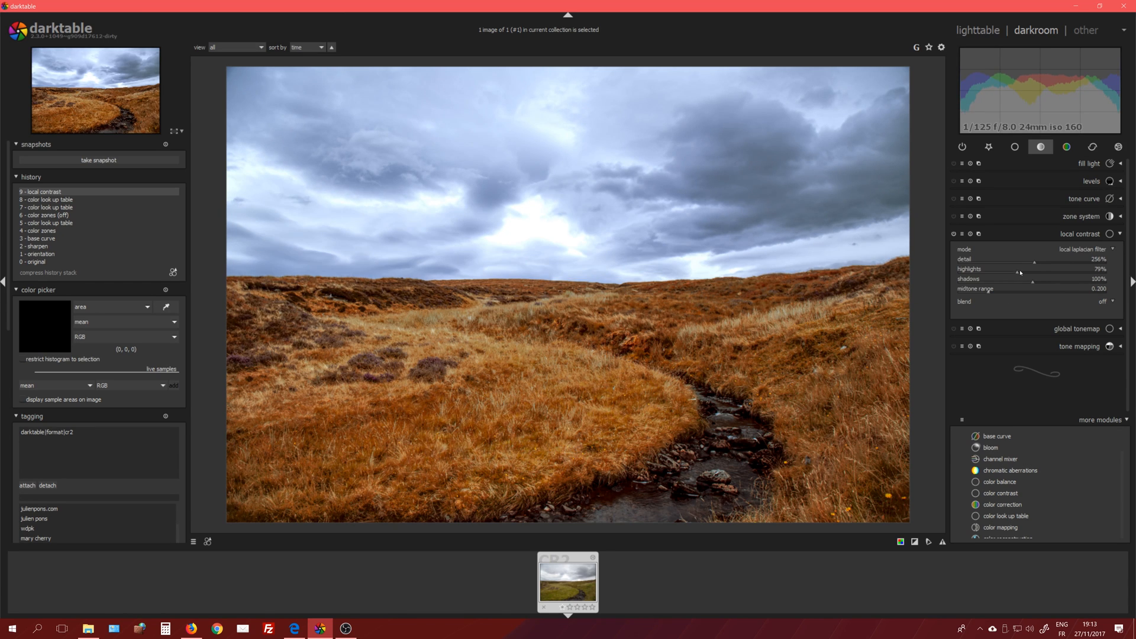
{"action": "left_click_drag", "start_coordinate": [1020, 274], "coordinate": [1008, 274]}
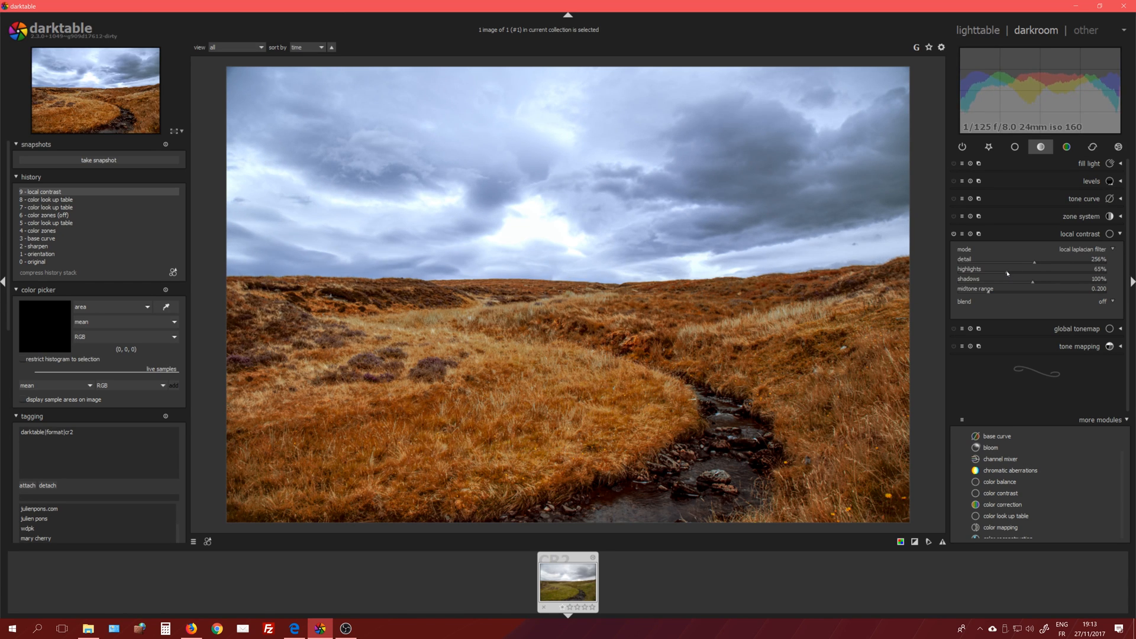
{"action": "left_click_drag", "start_coordinate": [1008, 273], "coordinate": [1005, 273]}
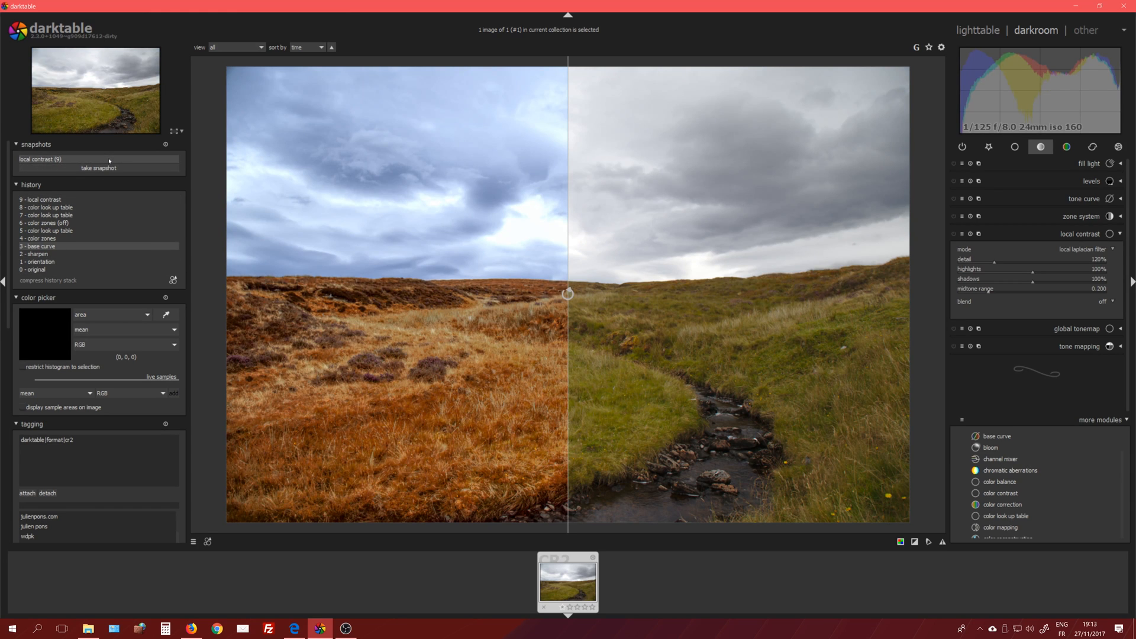
{"action": "left_click", "coordinate": [978, 30]}
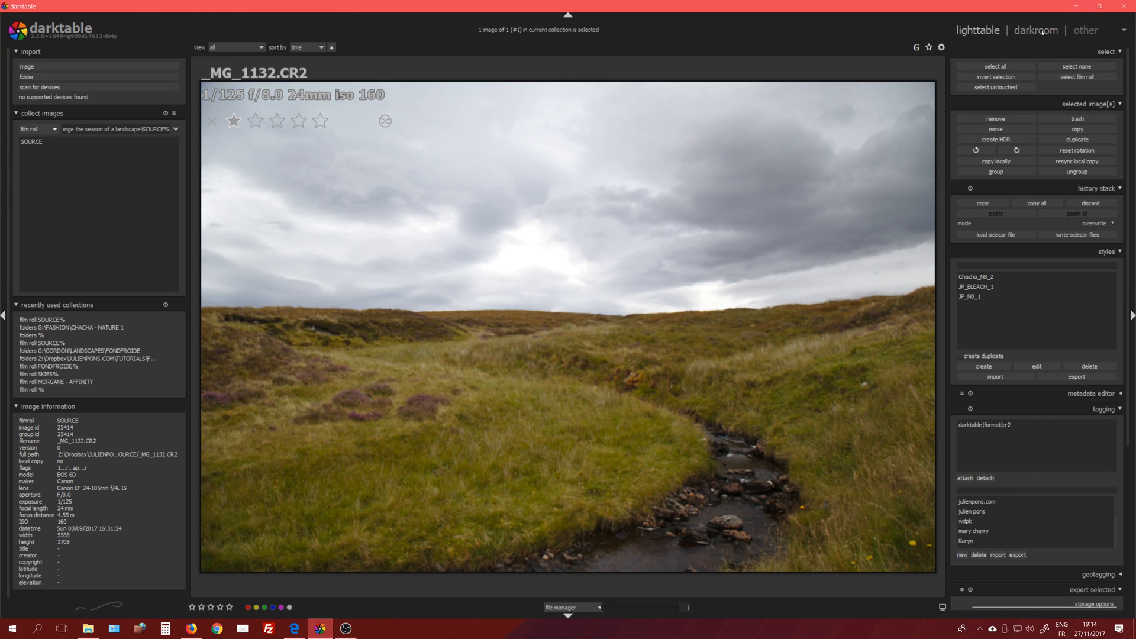
{"action": "left_click", "coordinate": [1035, 29]}
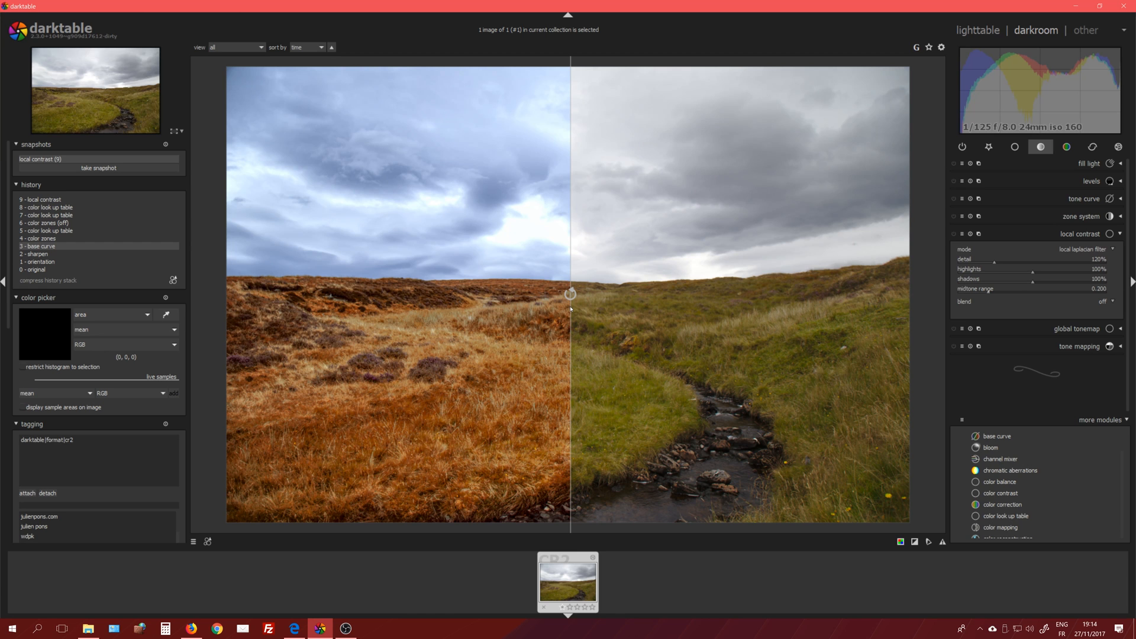
{"action": "left_click_drag", "start_coordinate": [570, 294], "coordinate": [242, 294]}
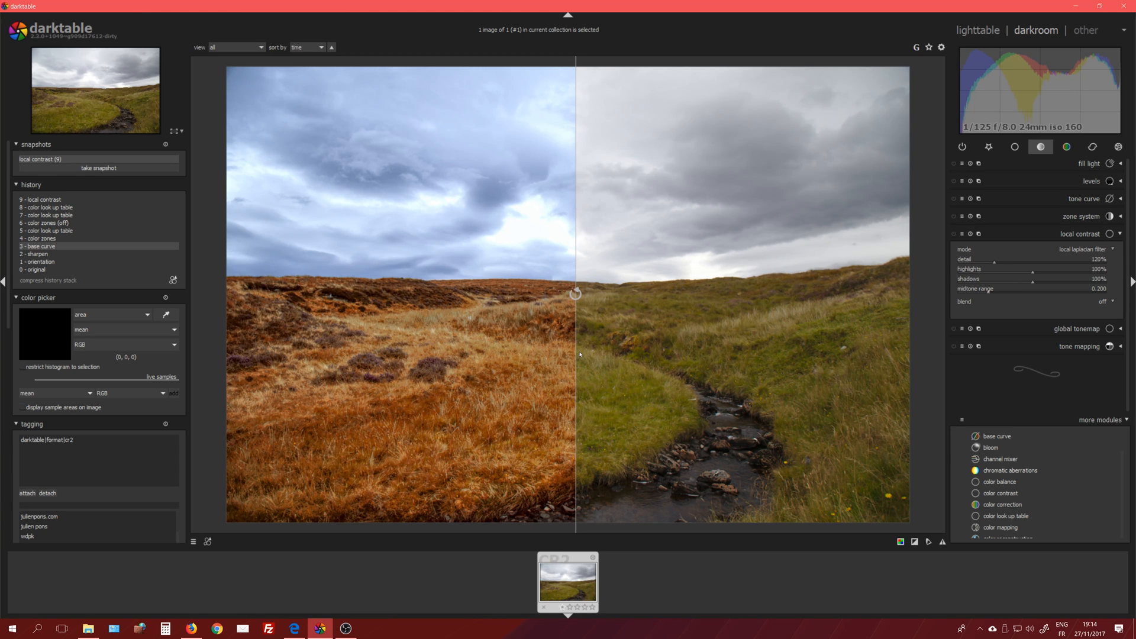
- Bring up Edge, view the photography website tab, then open the YouTube channel tab
{"action": "left_click", "coordinate": [294, 628]}
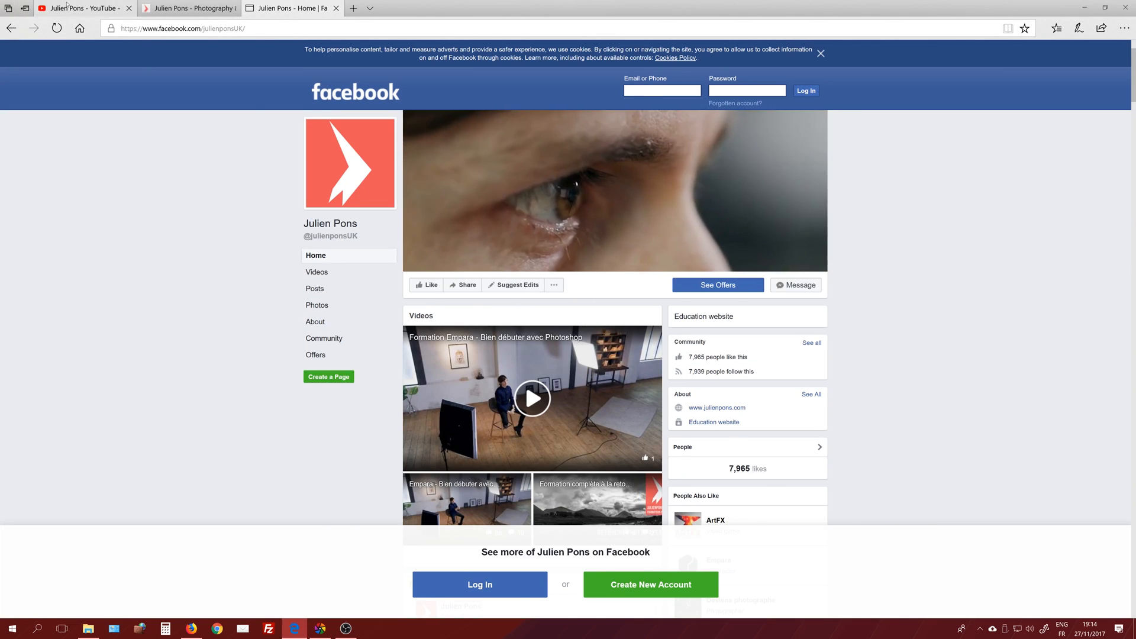
{"action": "left_click", "coordinate": [188, 8]}
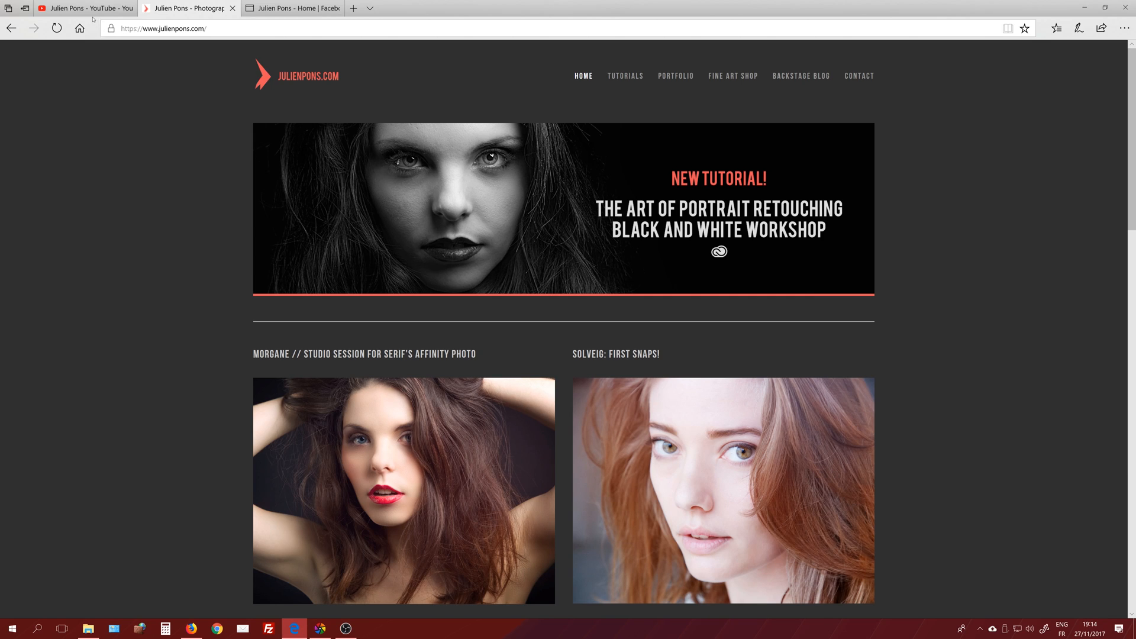
{"action": "left_click", "coordinate": [84, 7]}
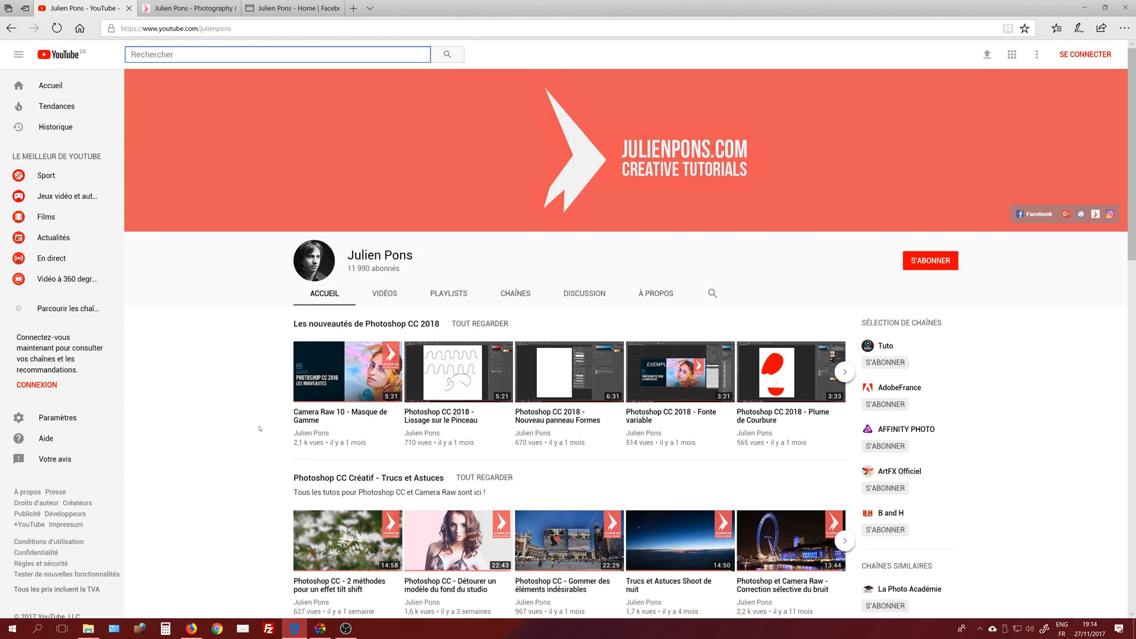